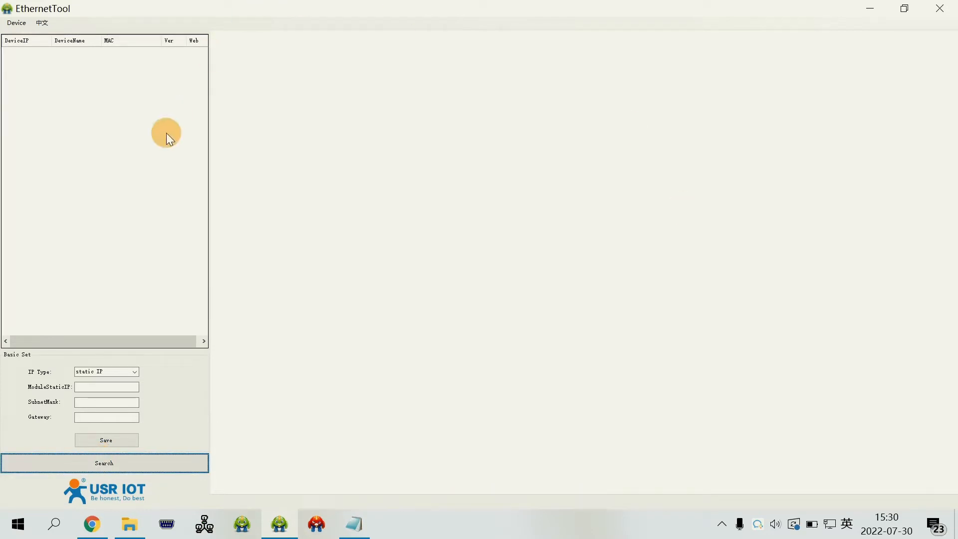
Search the network, find the USR-N520 at 192.168.0.7 and open its web configuration page.
click(104, 462)
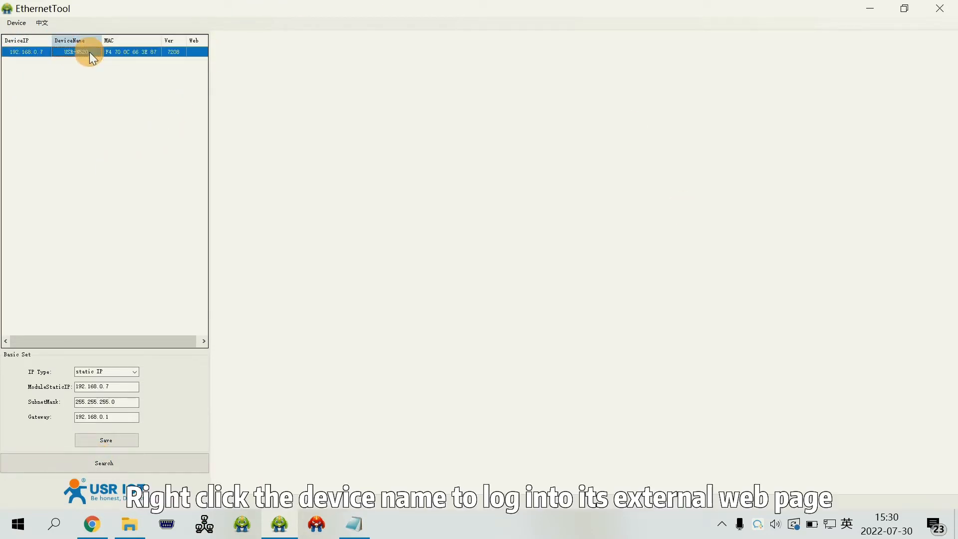
right_click(76, 51)
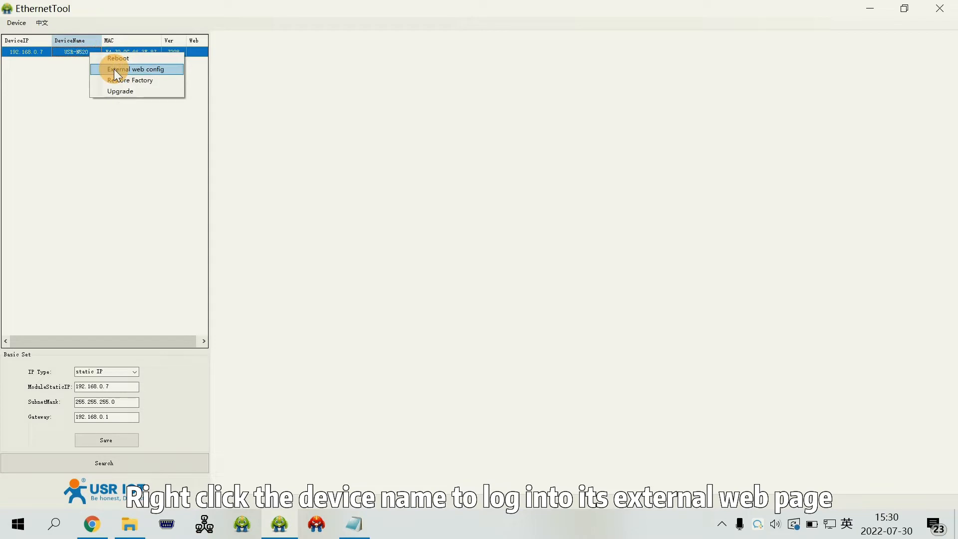
click(139, 69)
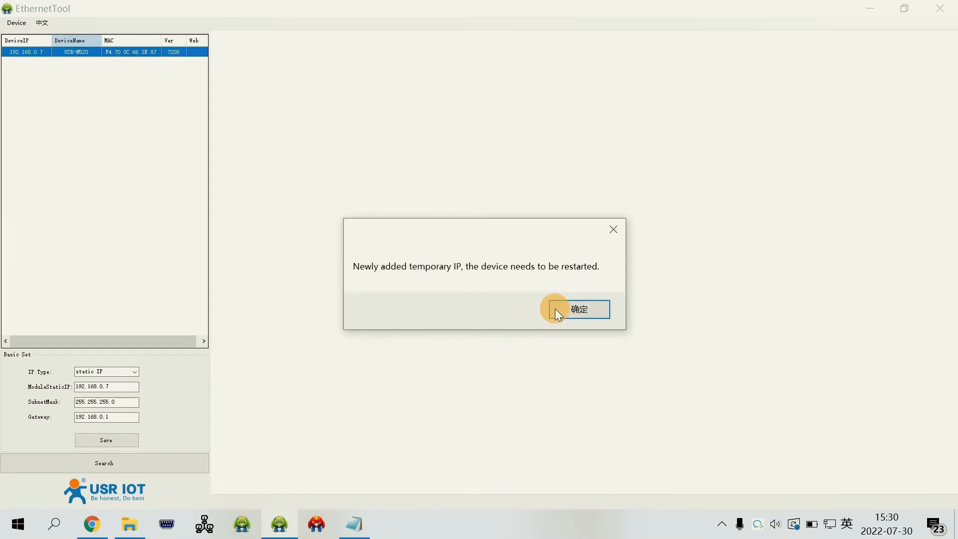
click(579, 309)
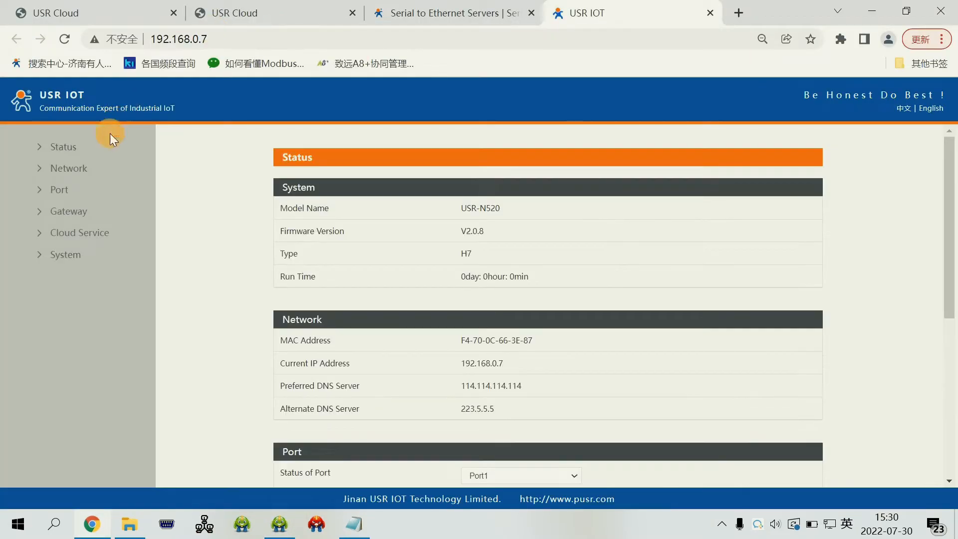
Review the IP configuration page and the Port socket parameters.
click(68, 168)
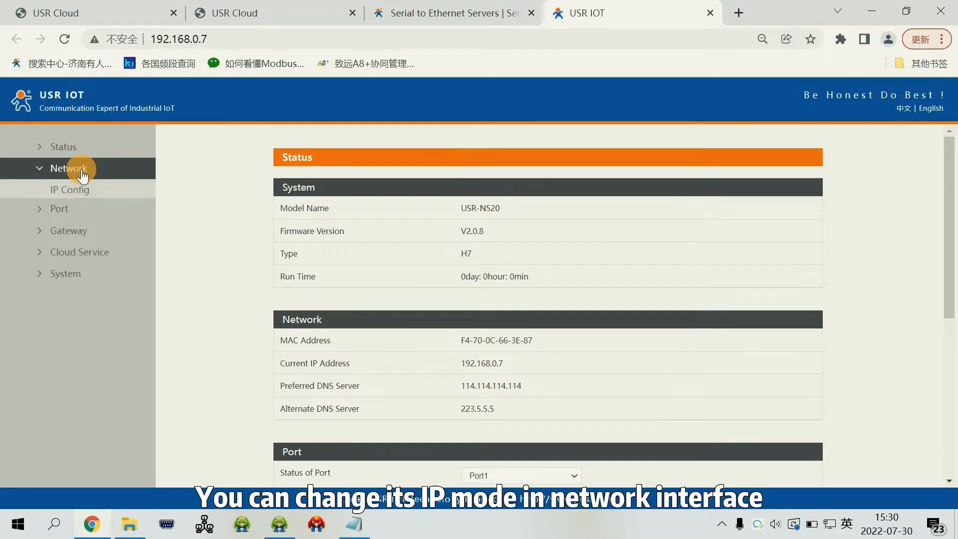
click(70, 189)
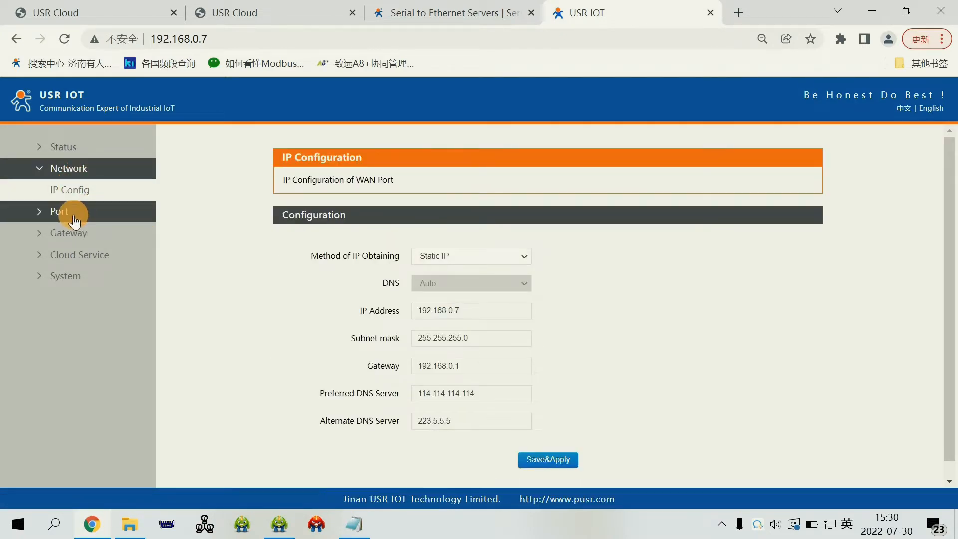
click(59, 211)
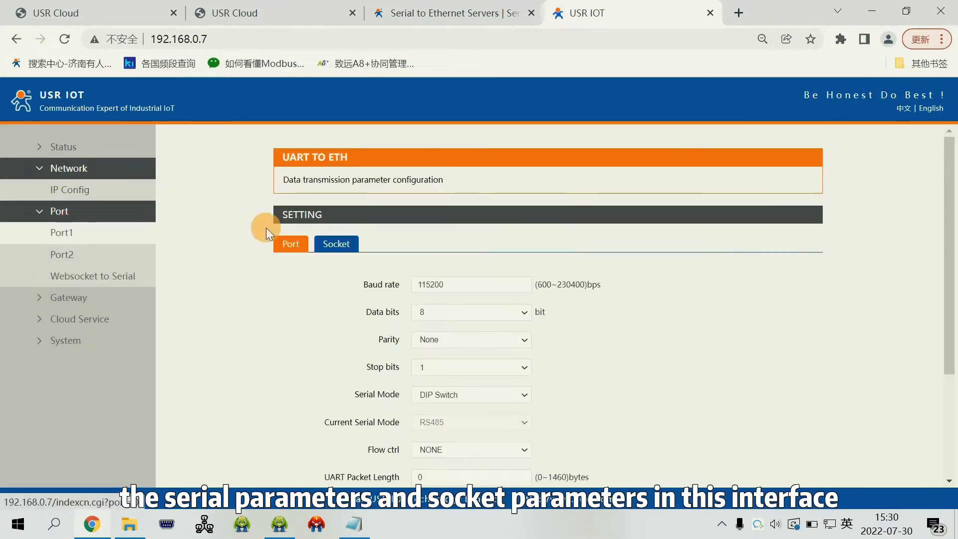
click(335, 243)
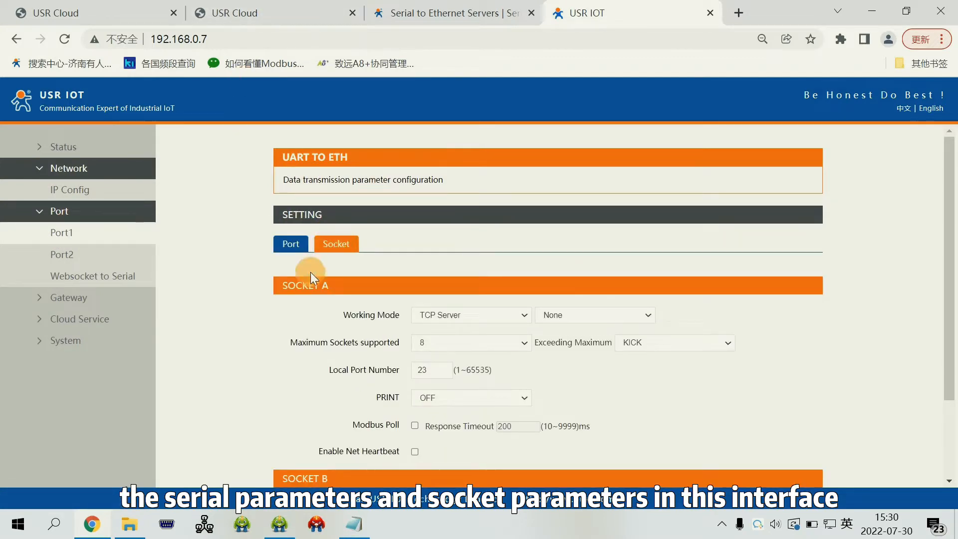
Review the Cloud Service pages for USR Cloud and AWS IoT.
click(59, 211)
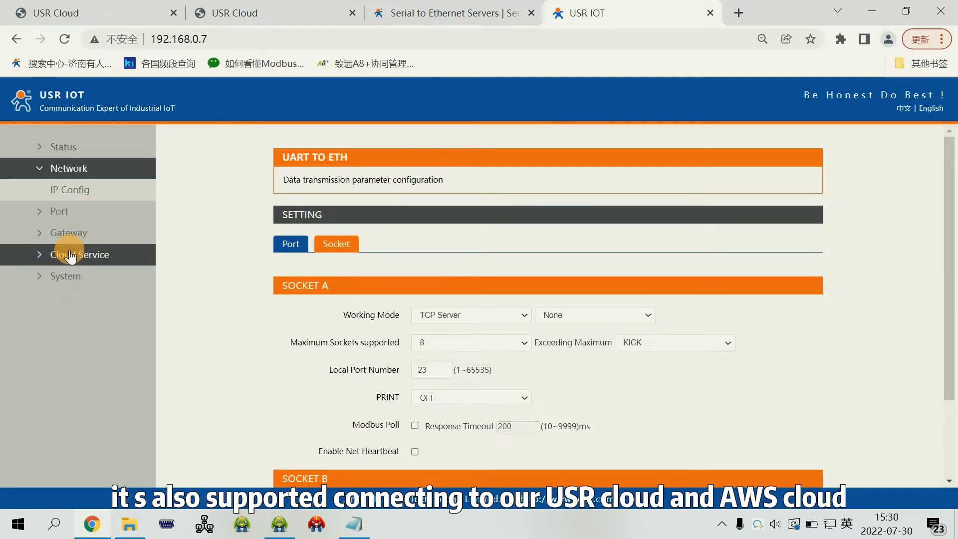
click(80, 254)
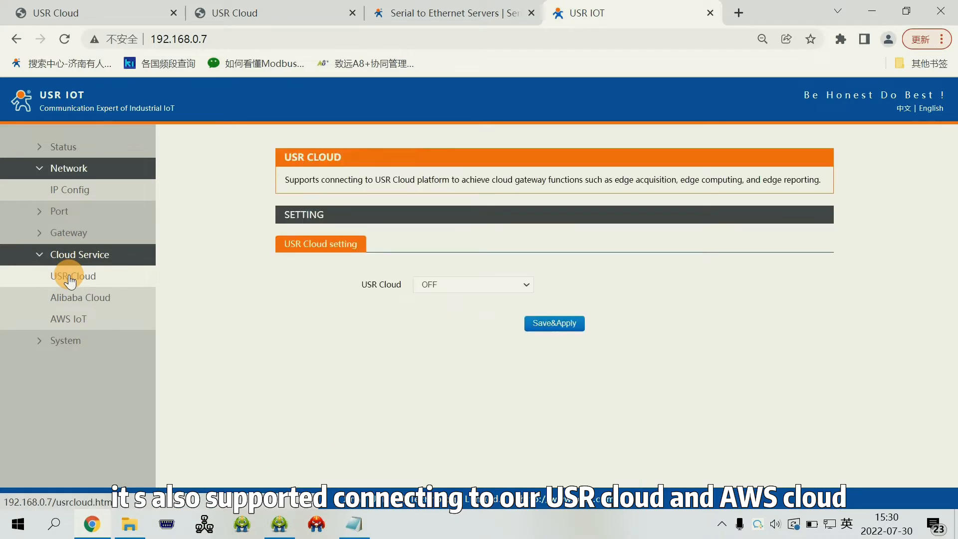
click(68, 318)
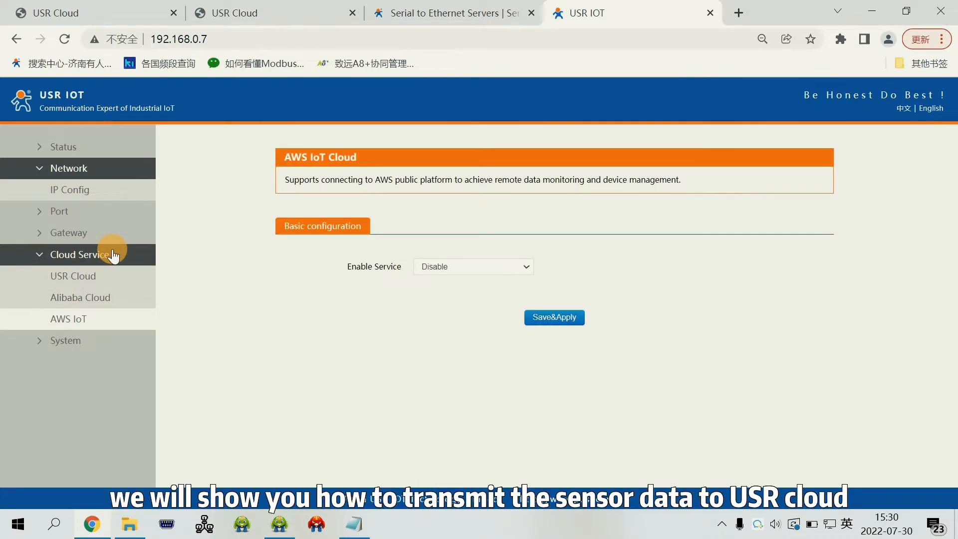
mouse_move(186, 268)
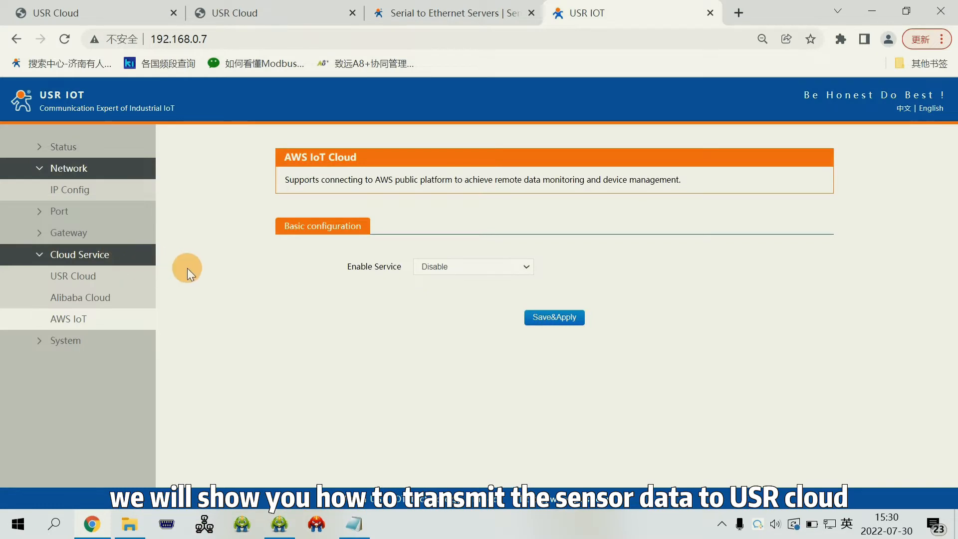
mouse_move(127, 268)
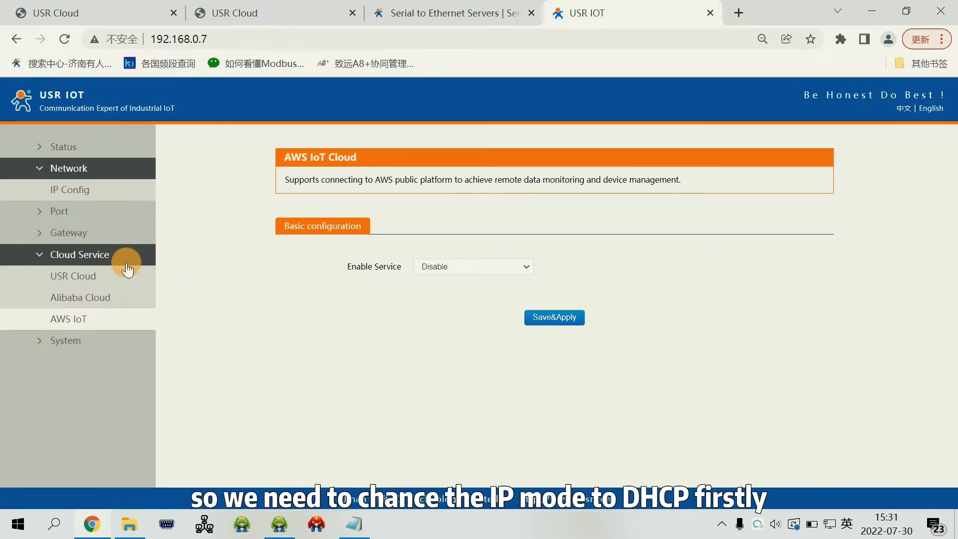
Set the IP obtaining method to DHCP/AutoIP and save without restarting.
click(70, 190)
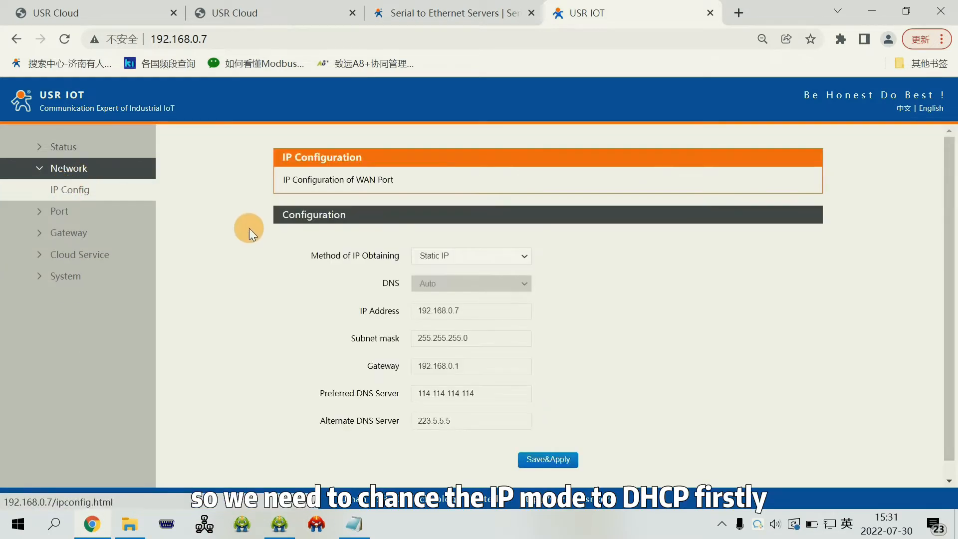
click(470, 256)
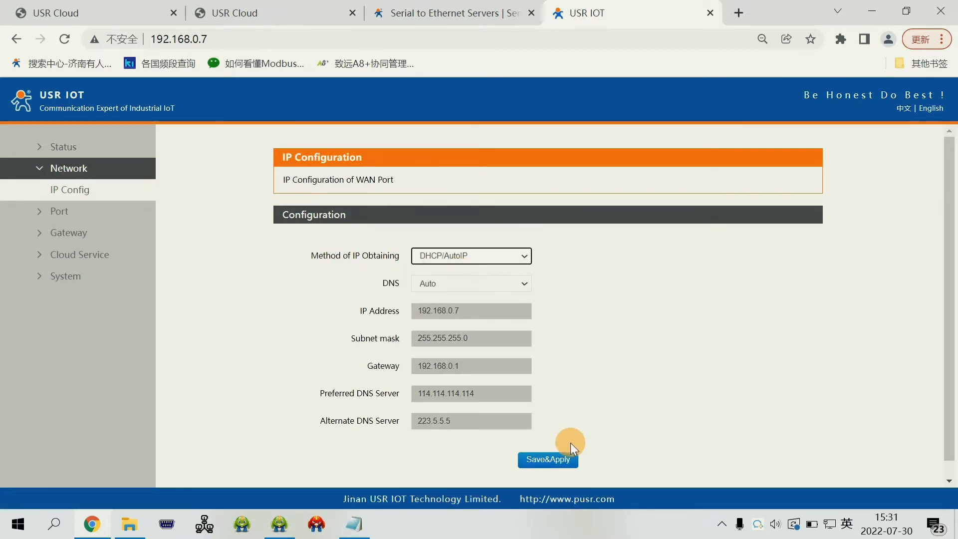
click(546, 458)
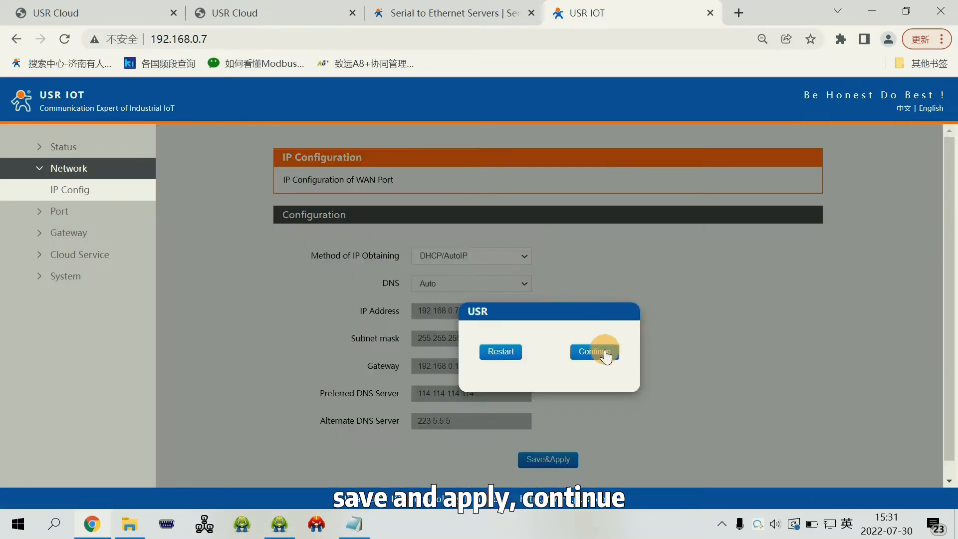
click(594, 351)
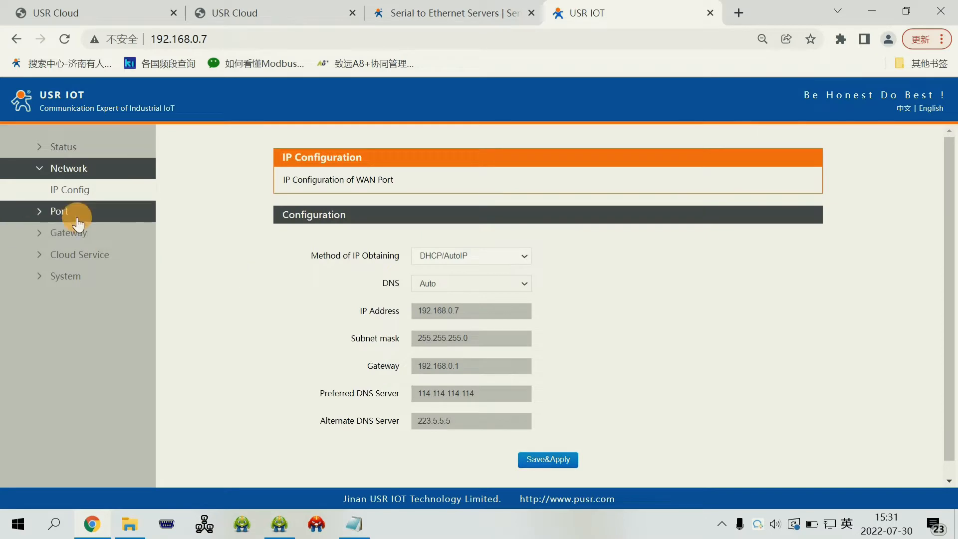
Set Port1's baud rate to 9600 and save it.
click(58, 211)
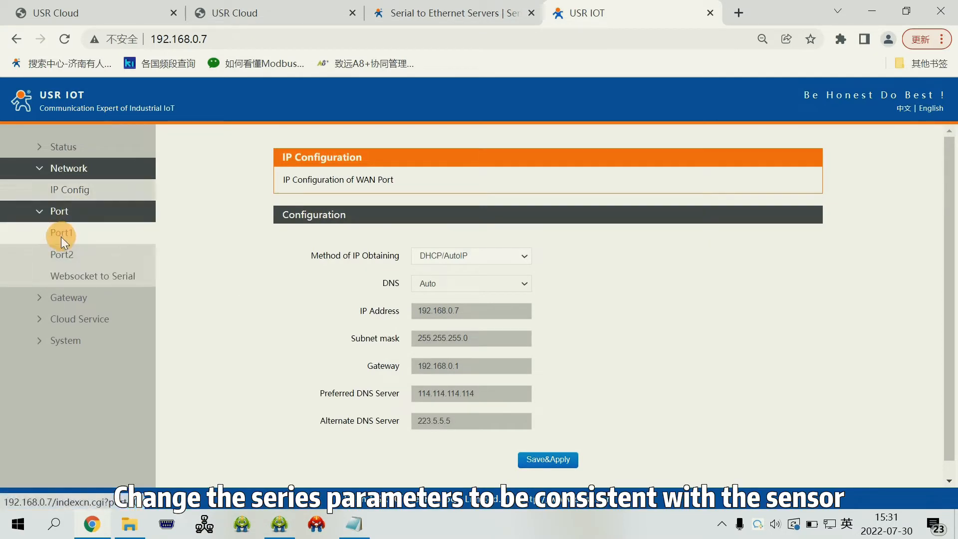
click(61, 233)
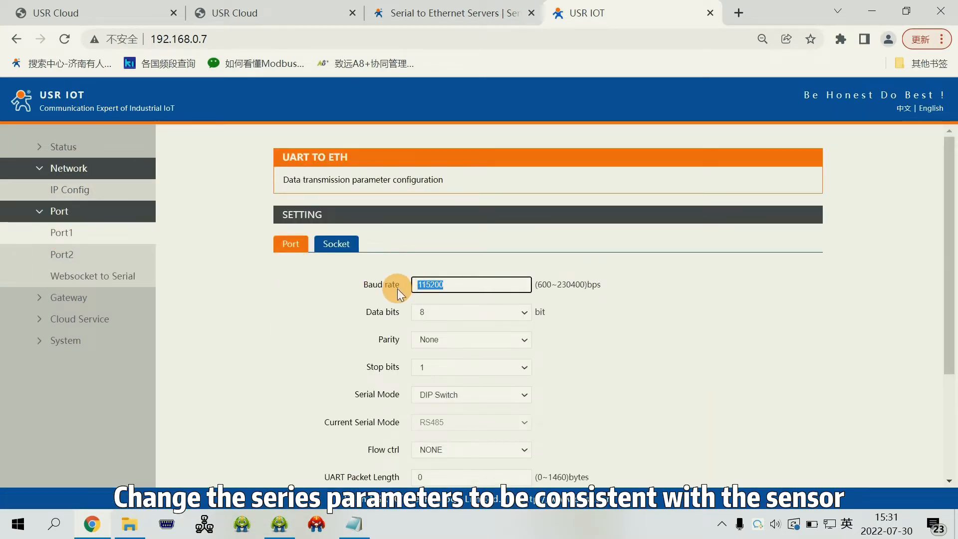
text(9600)
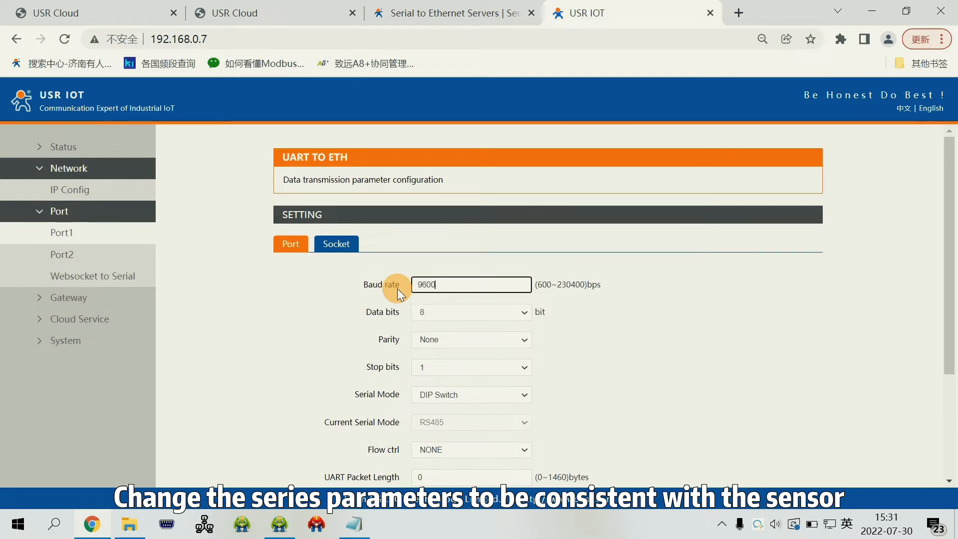
scroll(down, 3)
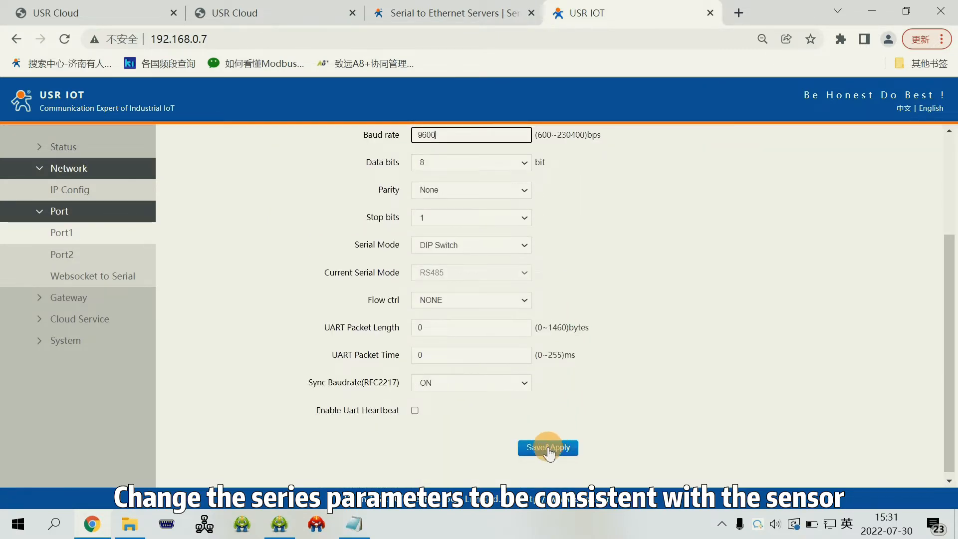
click(547, 447)
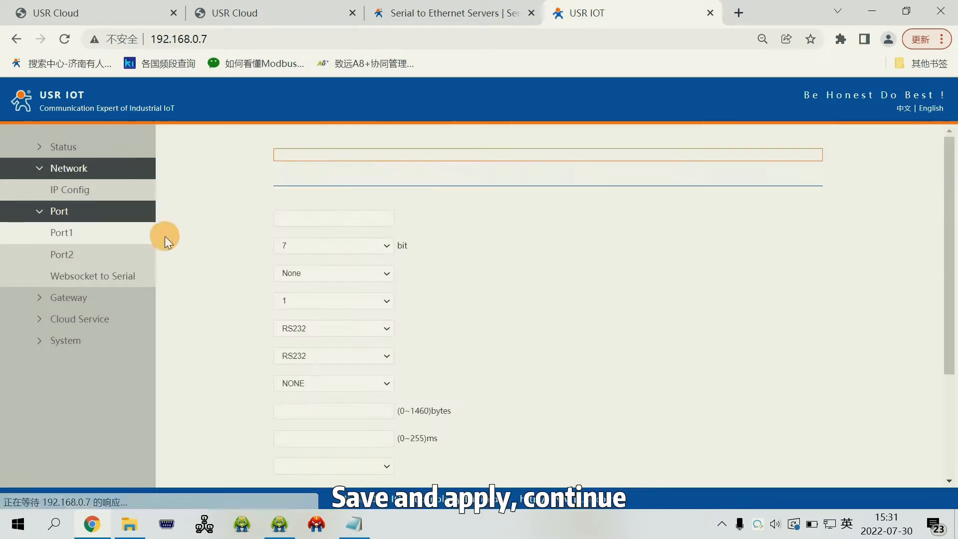
click(78, 318)
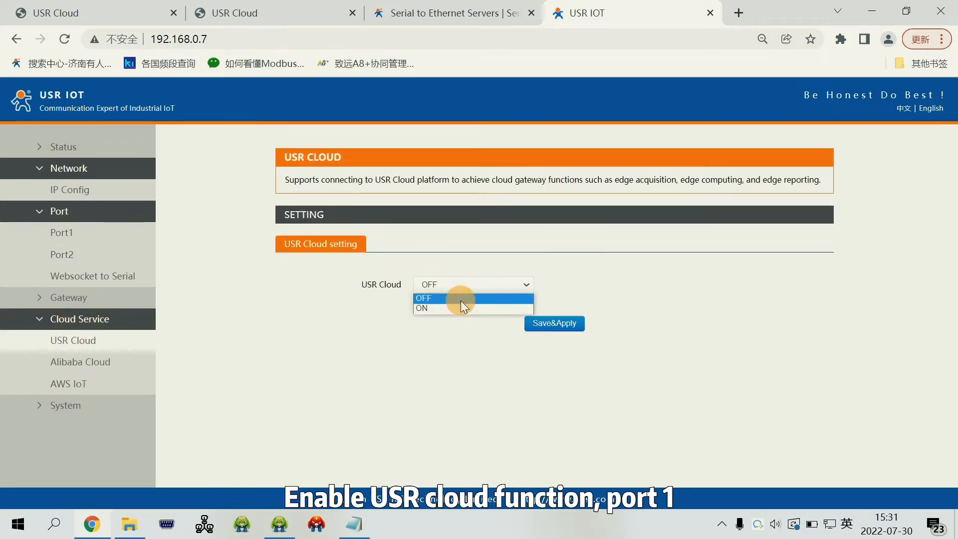
Turn USR Cloud ON bound to Port 1, save and restart the device.
click(421, 309)
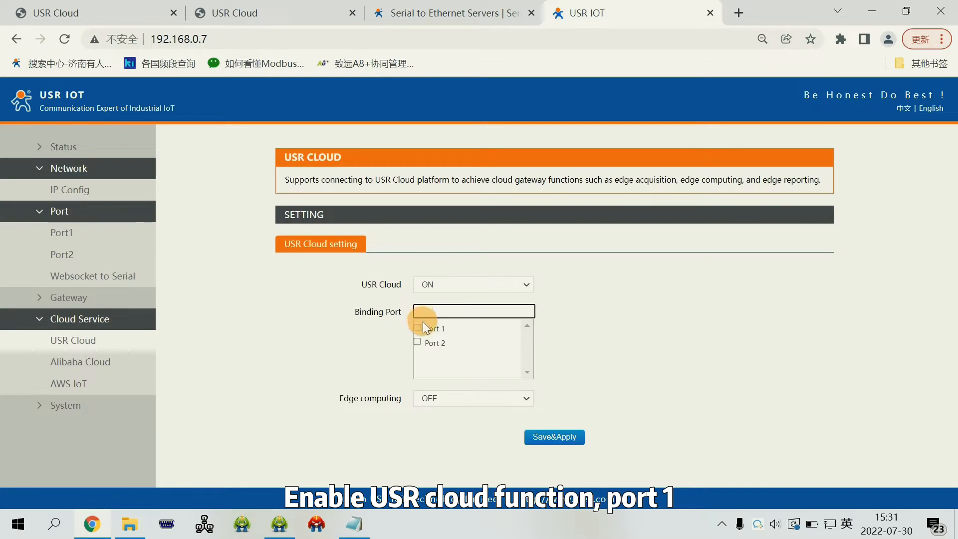
click(417, 328)
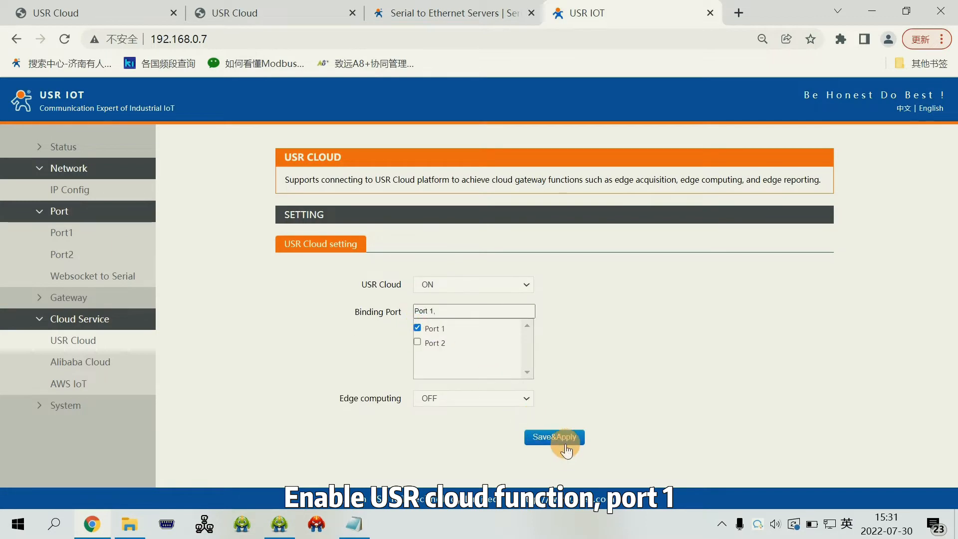
click(554, 437)
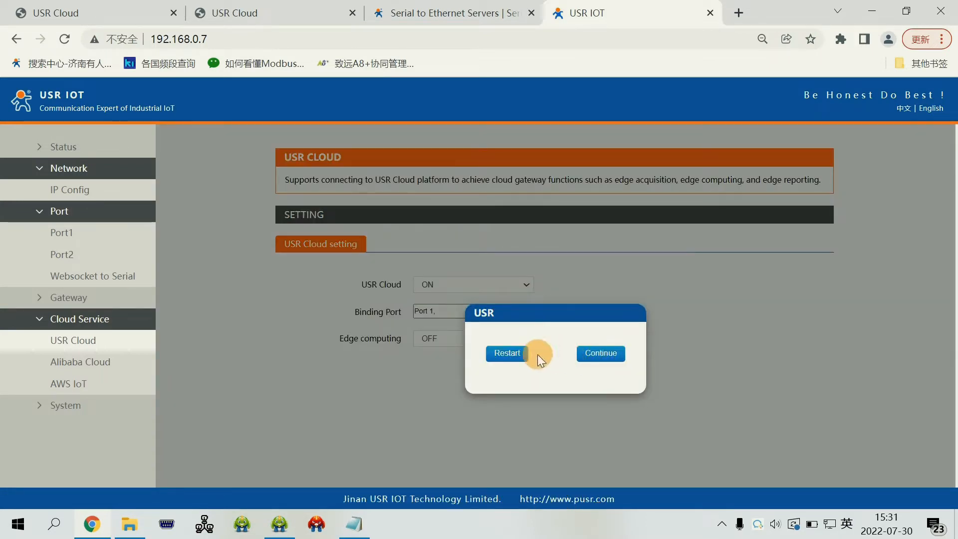
click(507, 353)
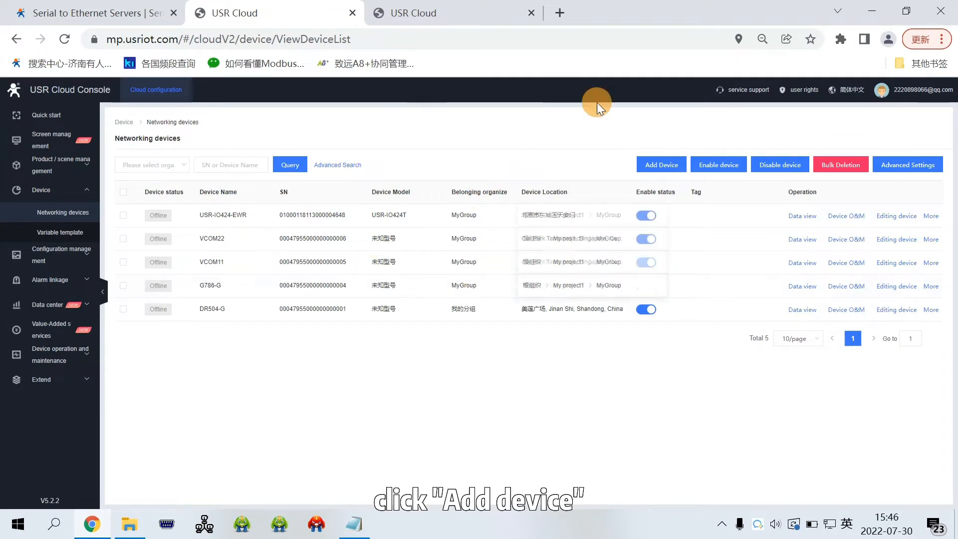
Start a new device named USR-N520 assigned to organization My project1.
click(661, 164)
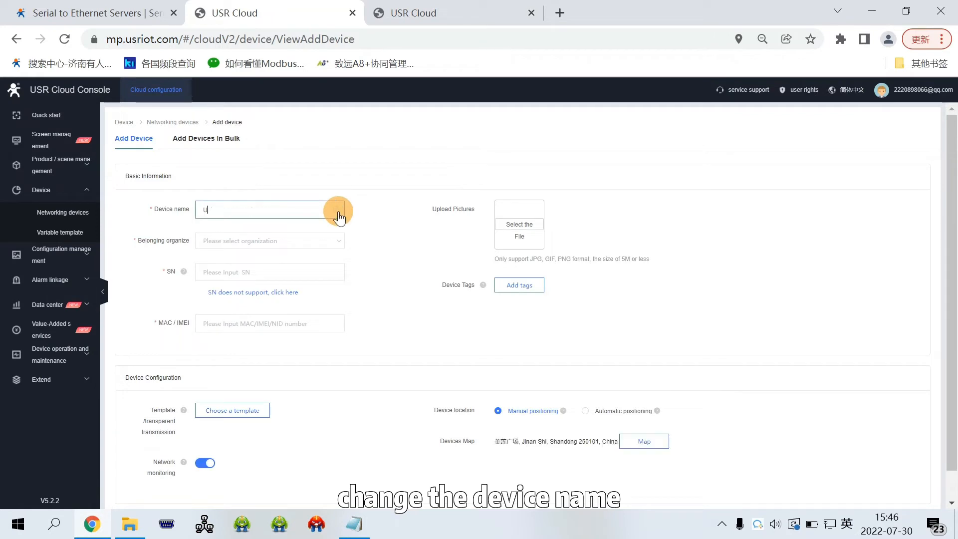
text(USR-N520)
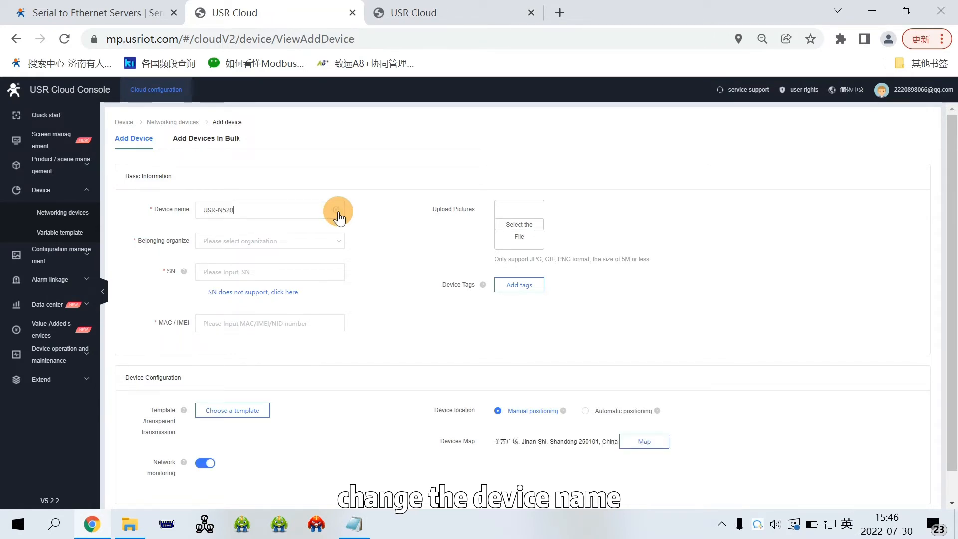
click(268, 241)
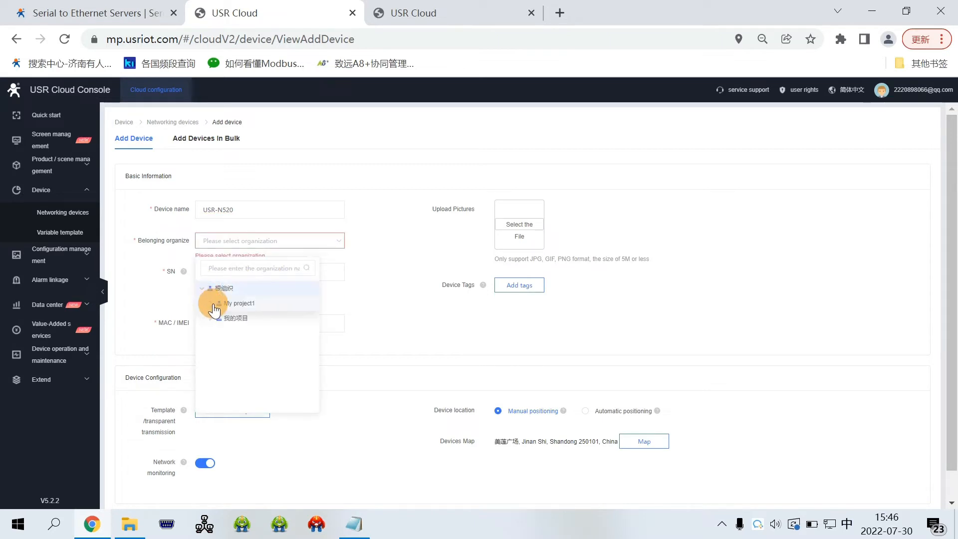
click(239, 303)
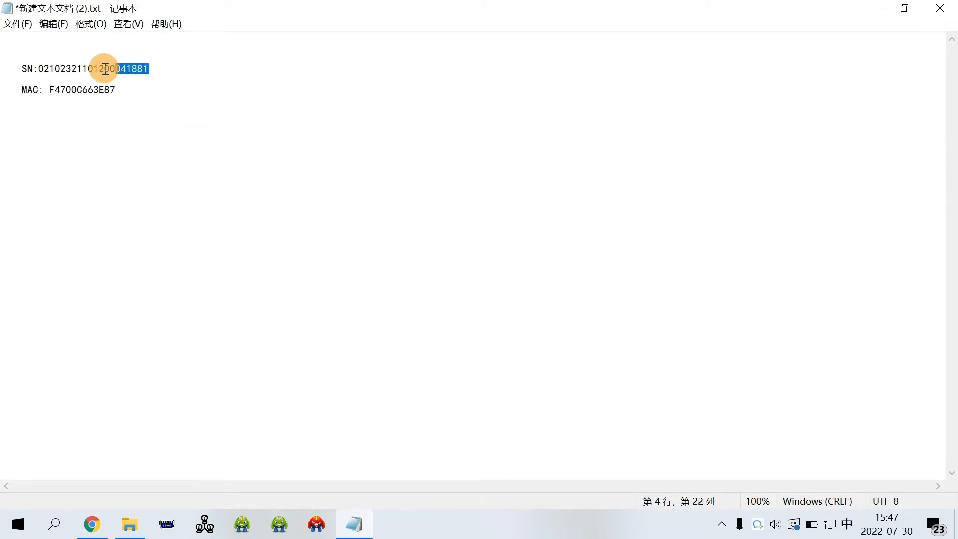
mouse_move(92, 524)
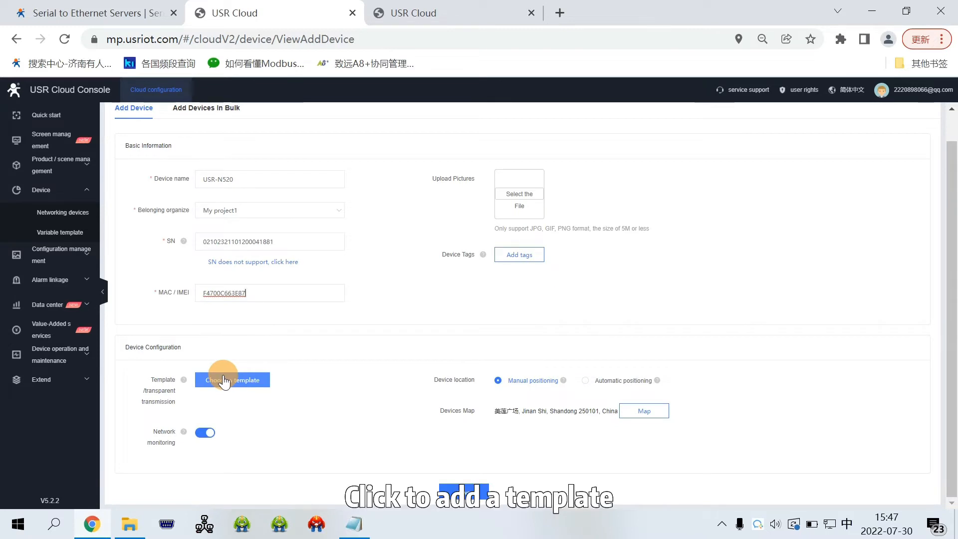
Create a SENSOR template using Modbus / PLC / DL > Modbus > Modbus RTU cloud, then save the device.
click(232, 379)
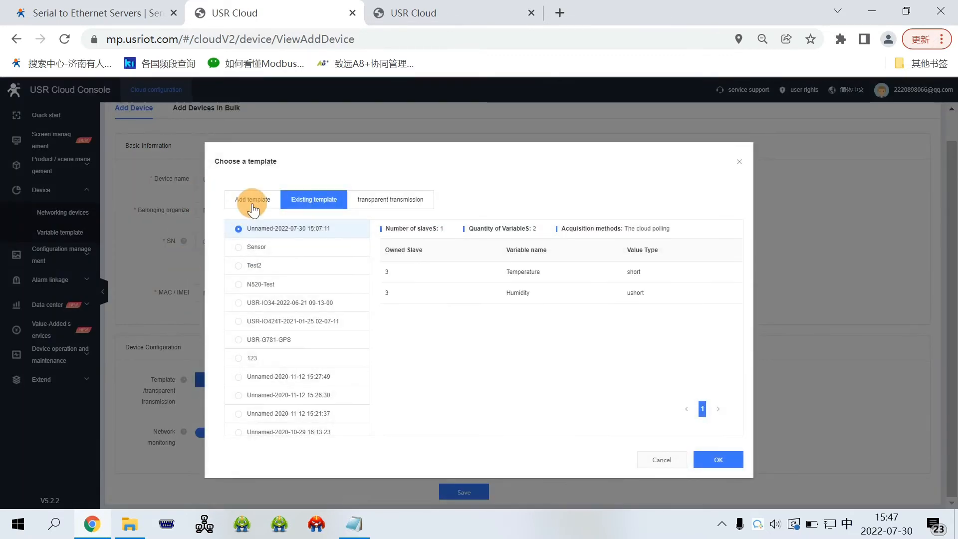
click(252, 199)
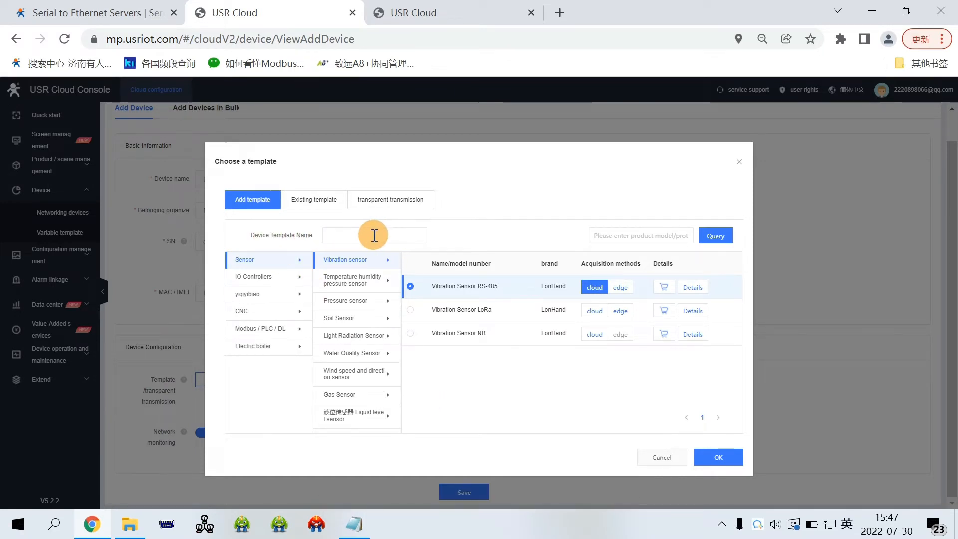
text(SENSOR)
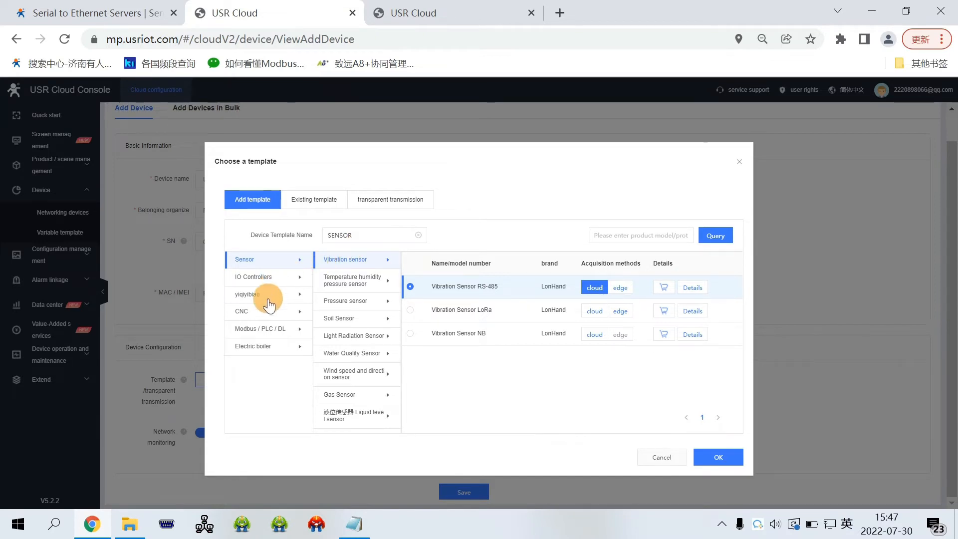
click(259, 328)
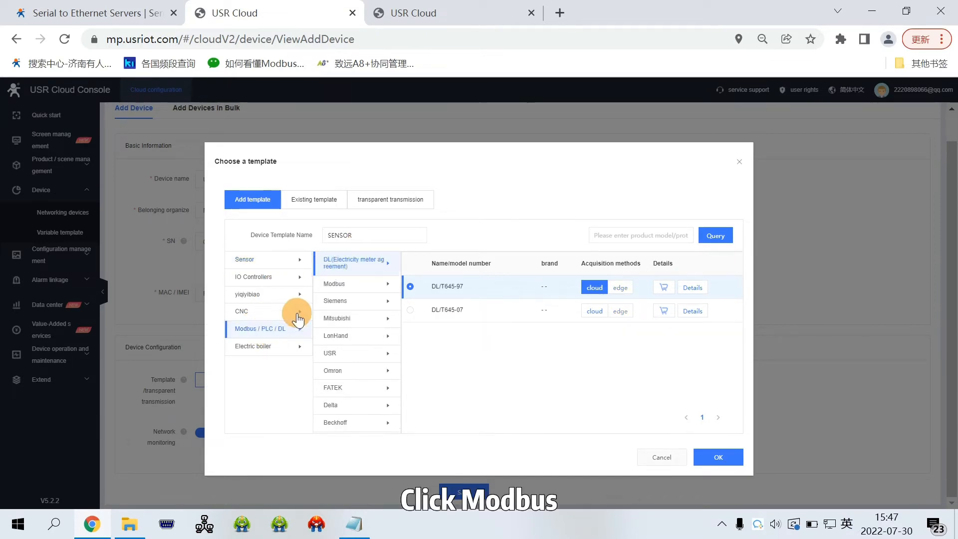
click(334, 283)
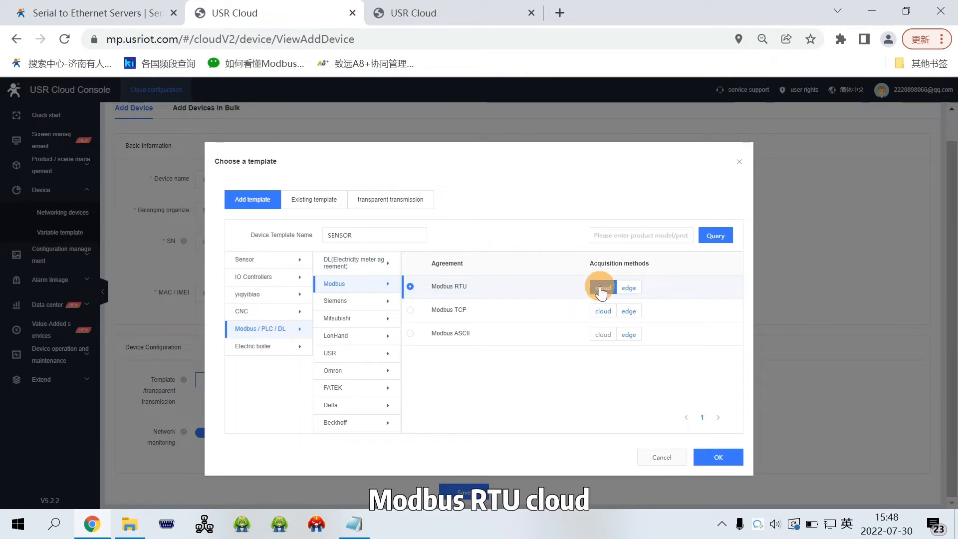
click(603, 288)
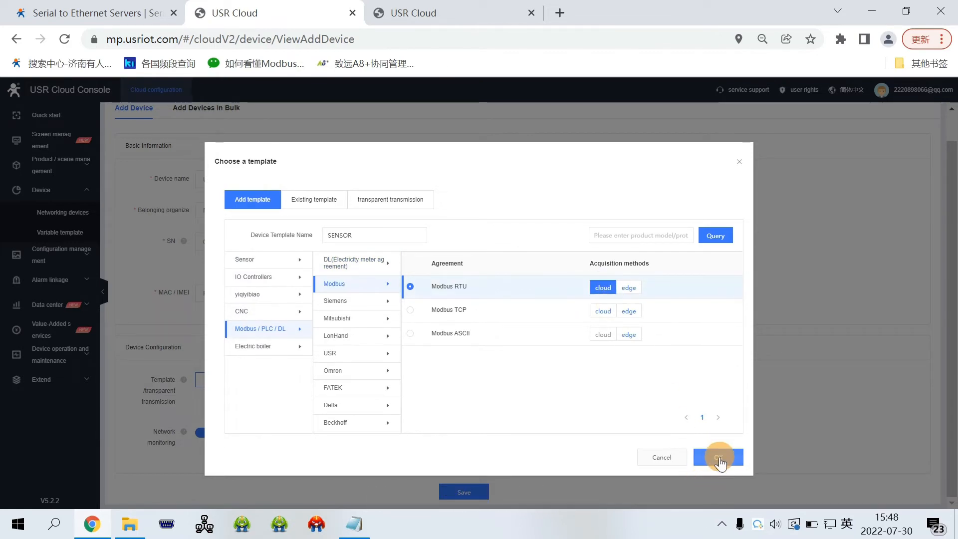
click(717, 457)
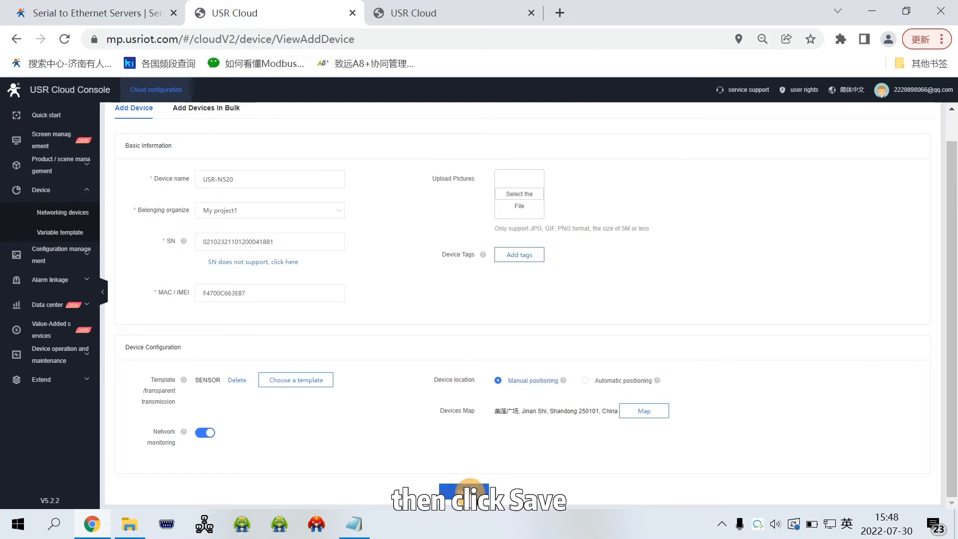
click(463, 492)
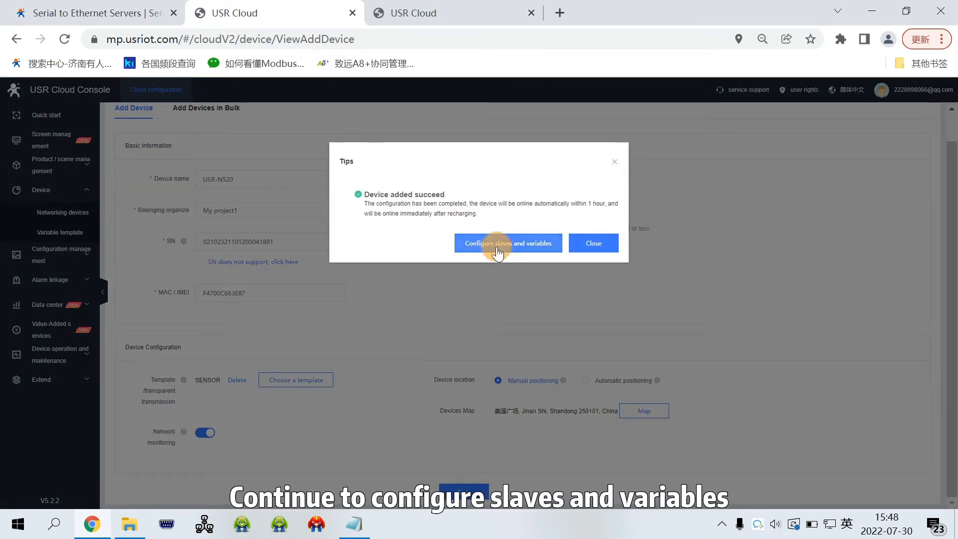
Add a ModbusRTU slave with uart number 1 and slave number 3 to the template.
click(508, 243)
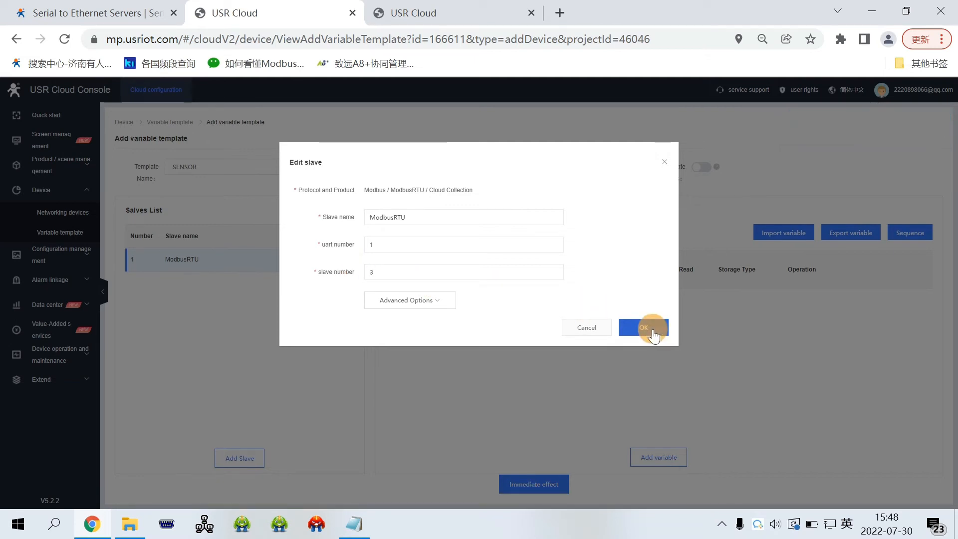
click(644, 327)
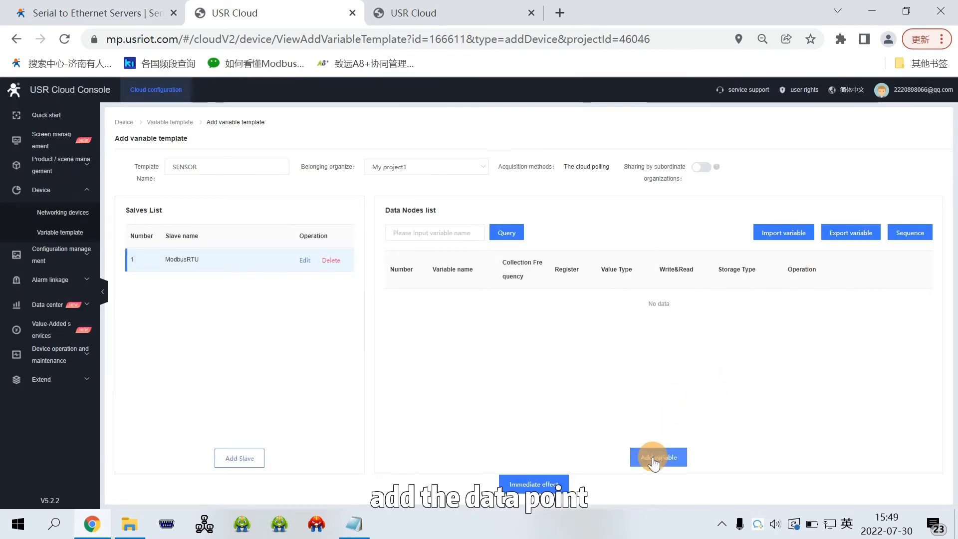
Add Temperature (40033, ℃, %s/10) and Humidity (40034, %RH, %s/10) variables.
click(658, 457)
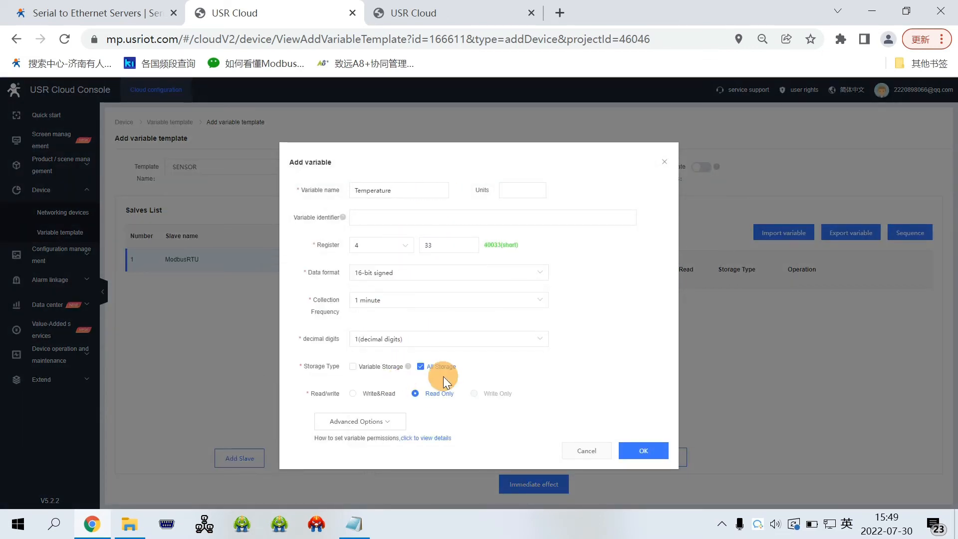
click(355, 421)
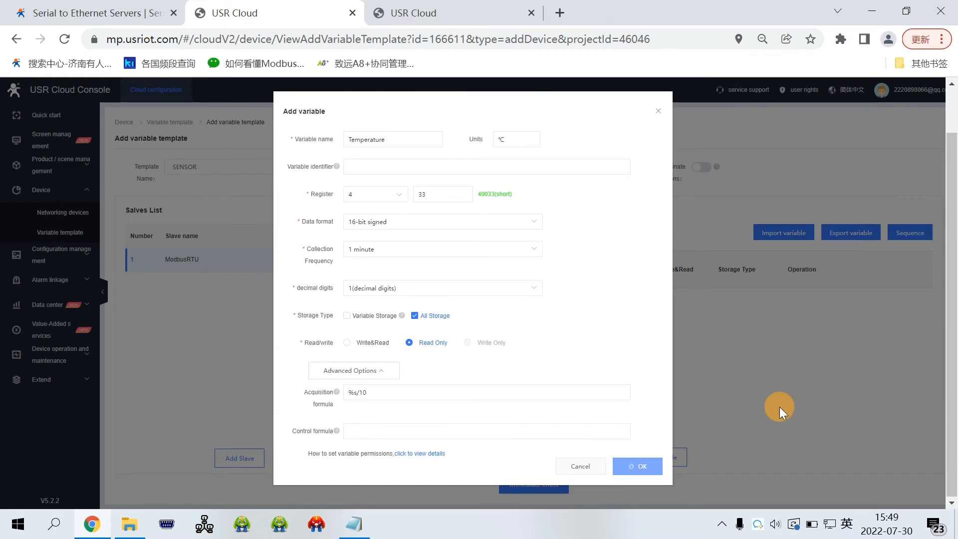
click(636, 466)
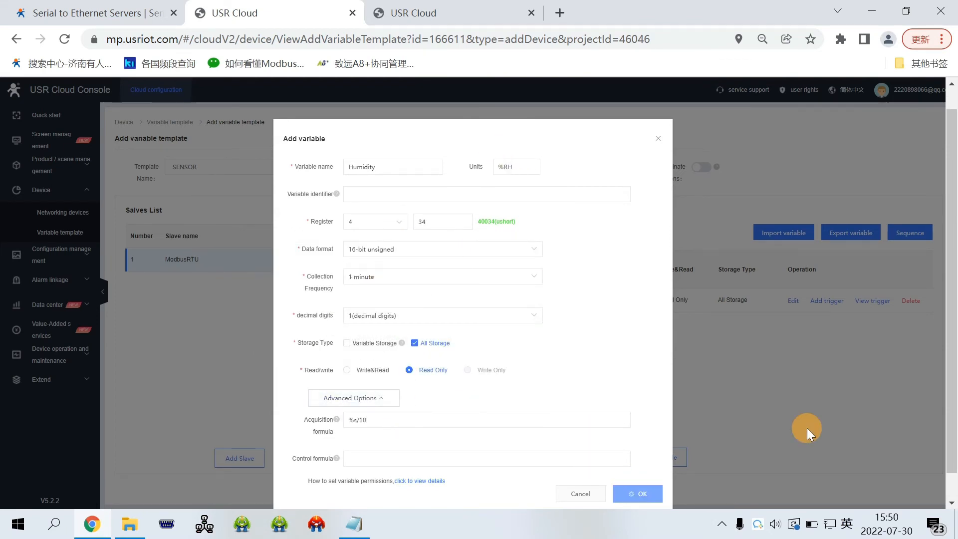
click(636, 492)
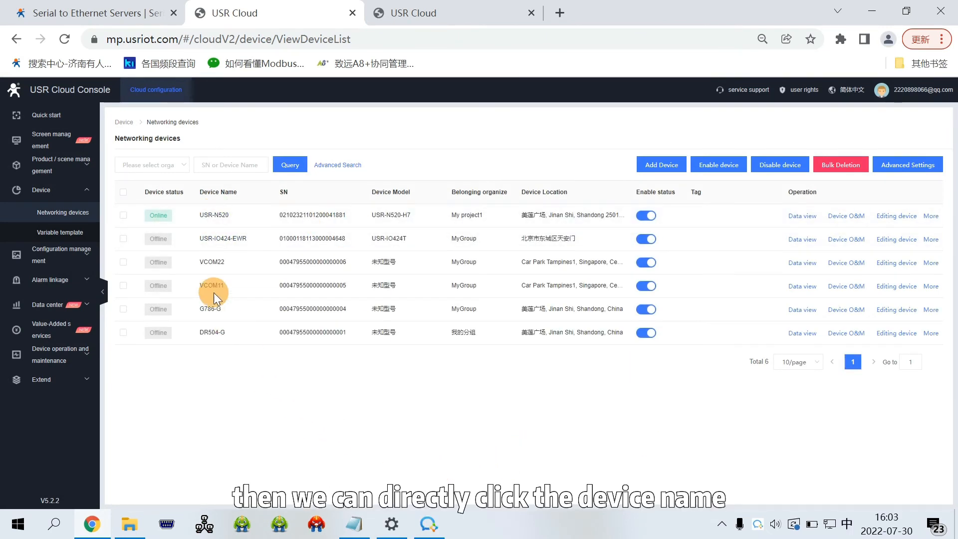
View USR-N520's live readings of 24.3 ℃ and 76 %RH.
click(215, 214)
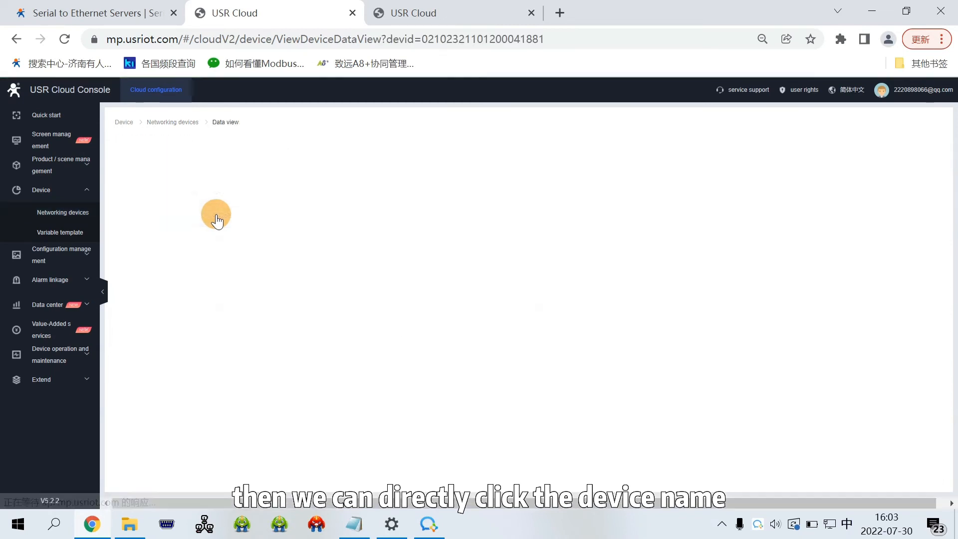
click(219, 218)
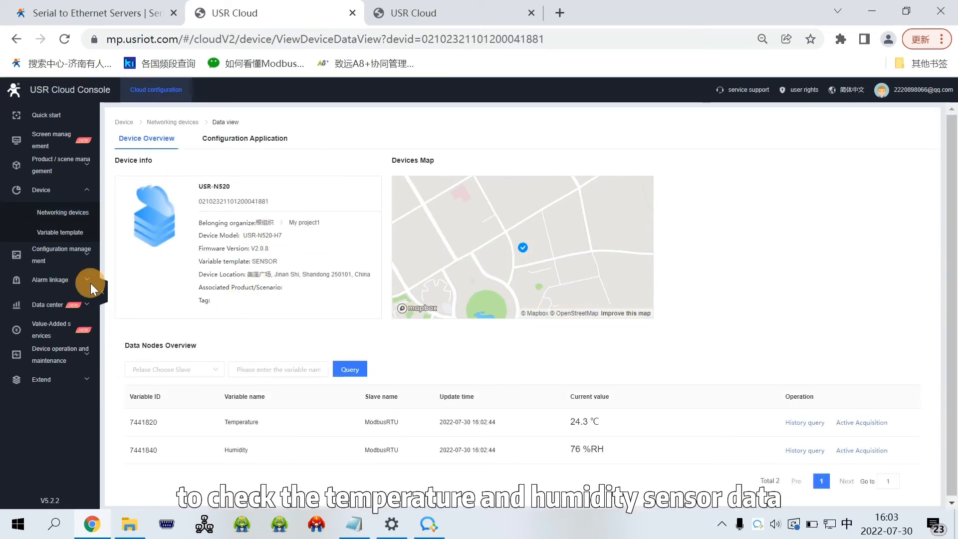
Open the SENSOR template's monitor screen fullscreen, showing the greenhouse temperature and humidity display.
click(61, 231)
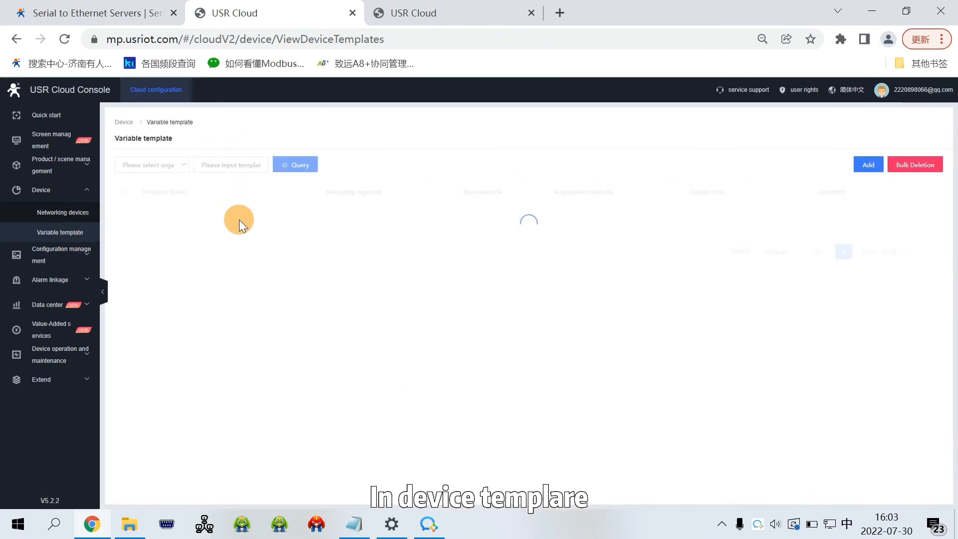
mouse_move(583, 265)
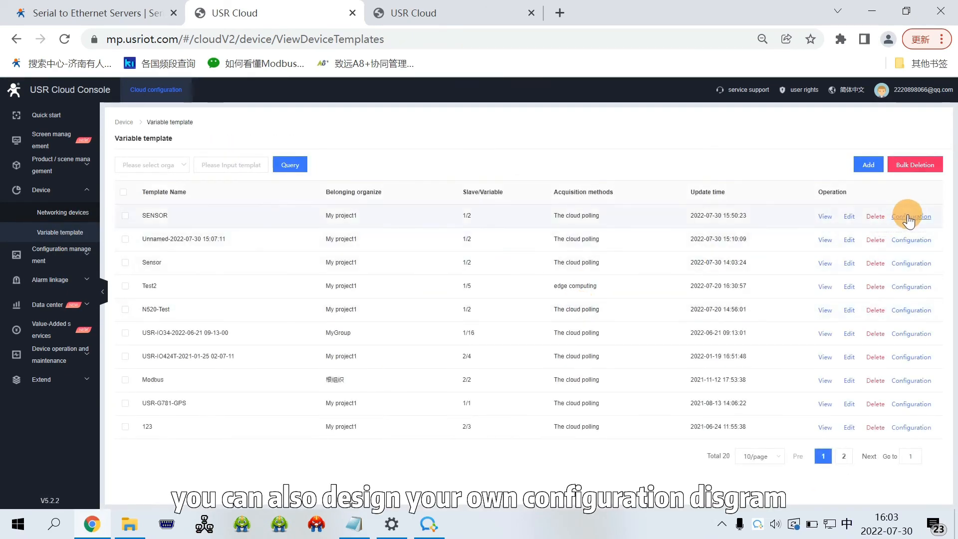
click(910, 216)
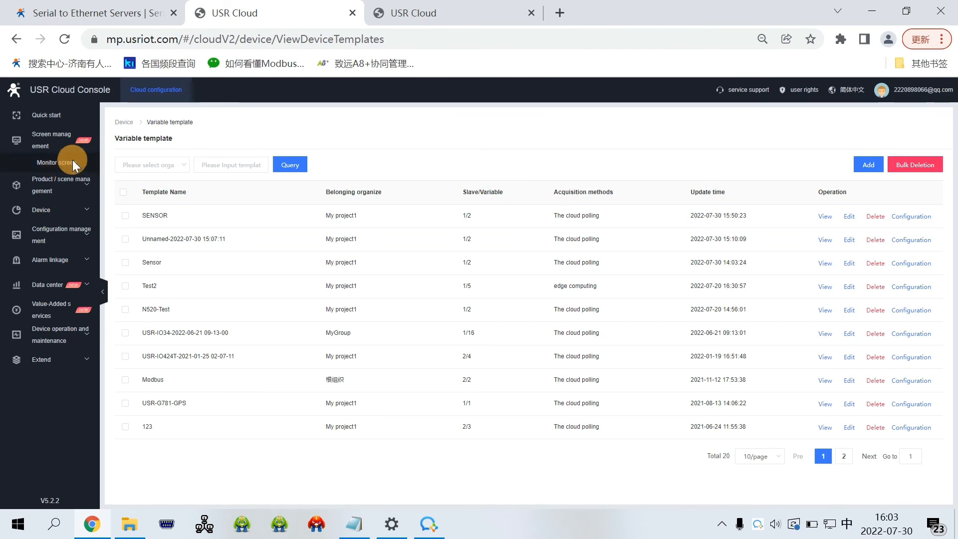
click(57, 162)
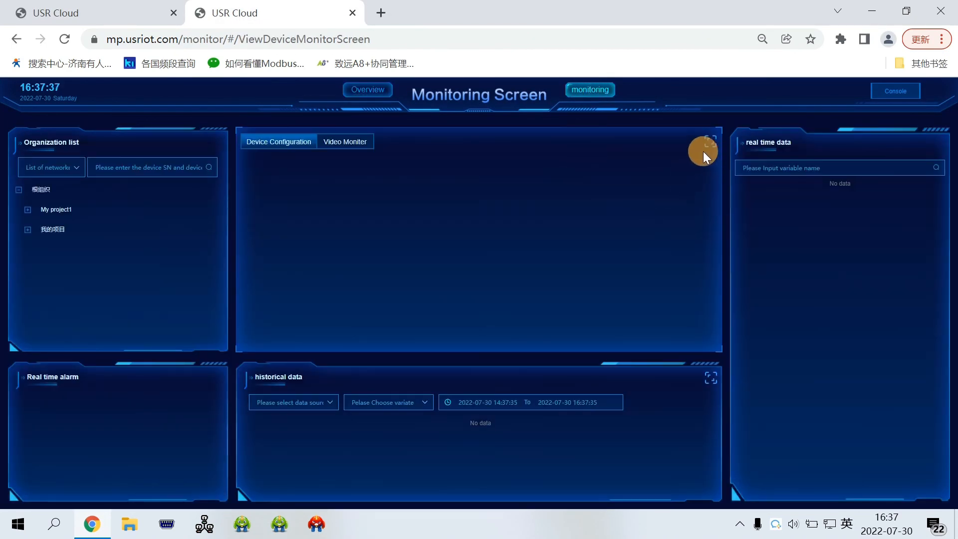
click(709, 141)
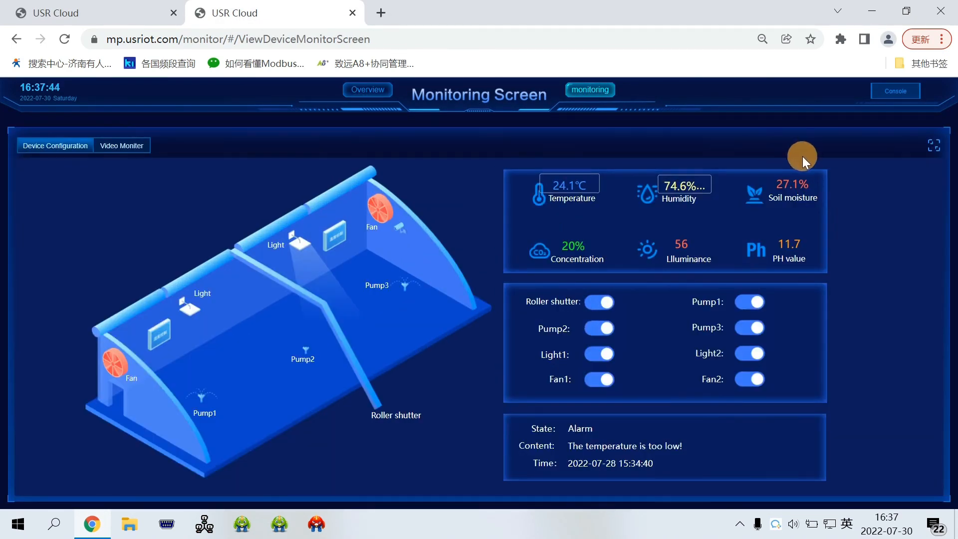